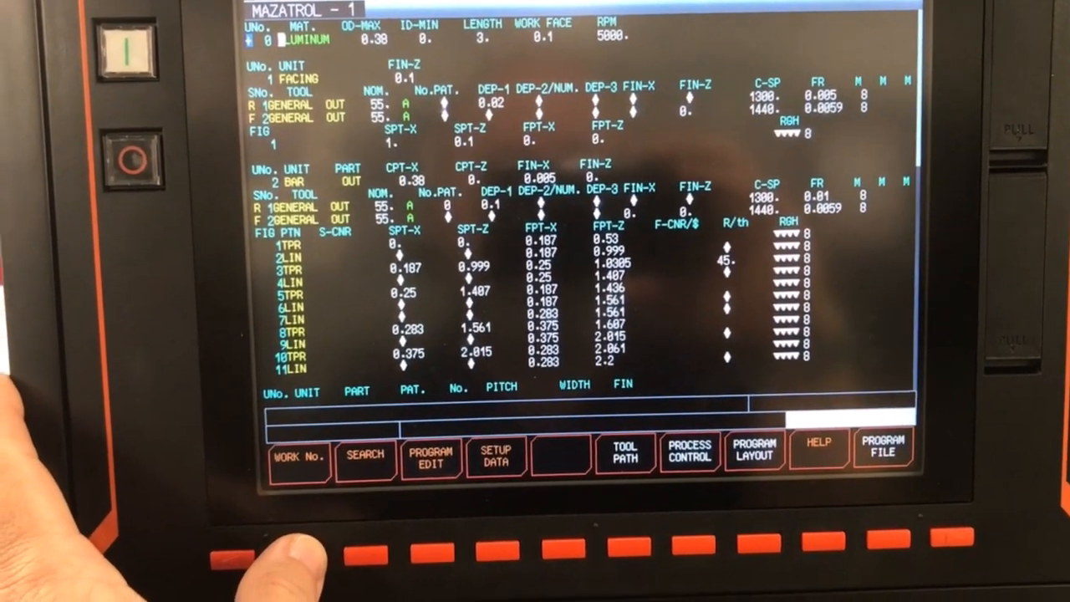
Begin a new program, reaching the NEW PROGRAM <MENU>? prompt
{"action": "left_click", "coordinate": [298, 458]}
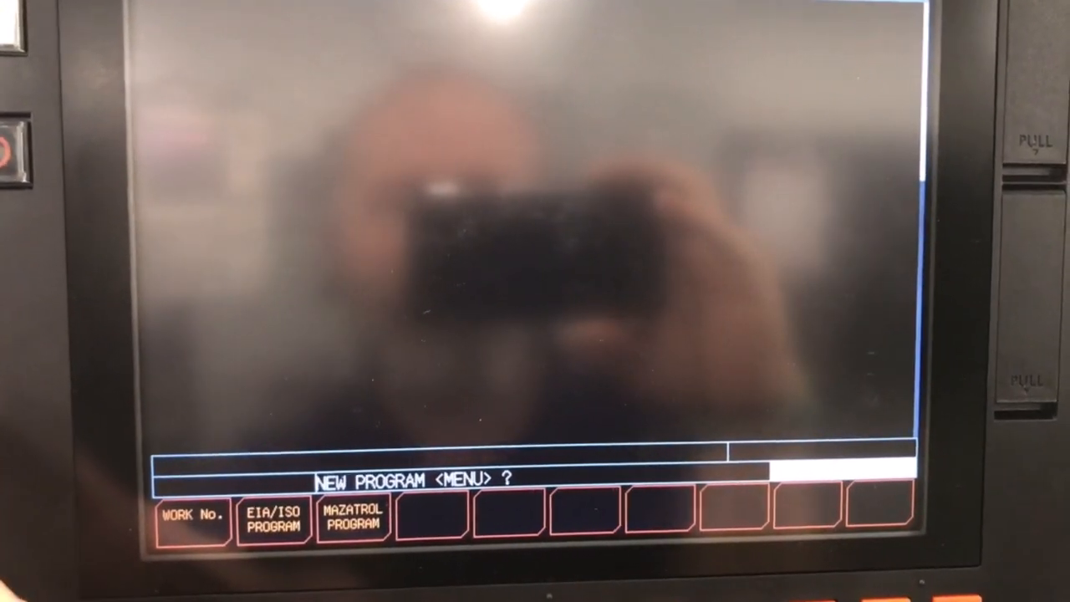
{"action": "left_click", "coordinate": [351, 522]}
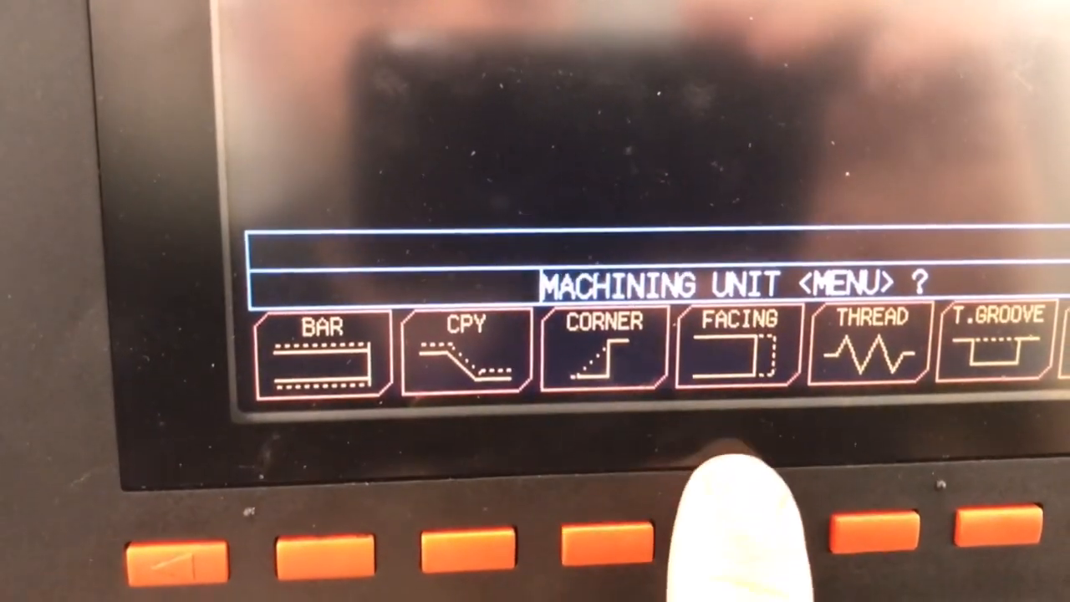
Select FACING as machining unit 1 of program No. 9
{"action": "left_click", "coordinate": [733, 351]}
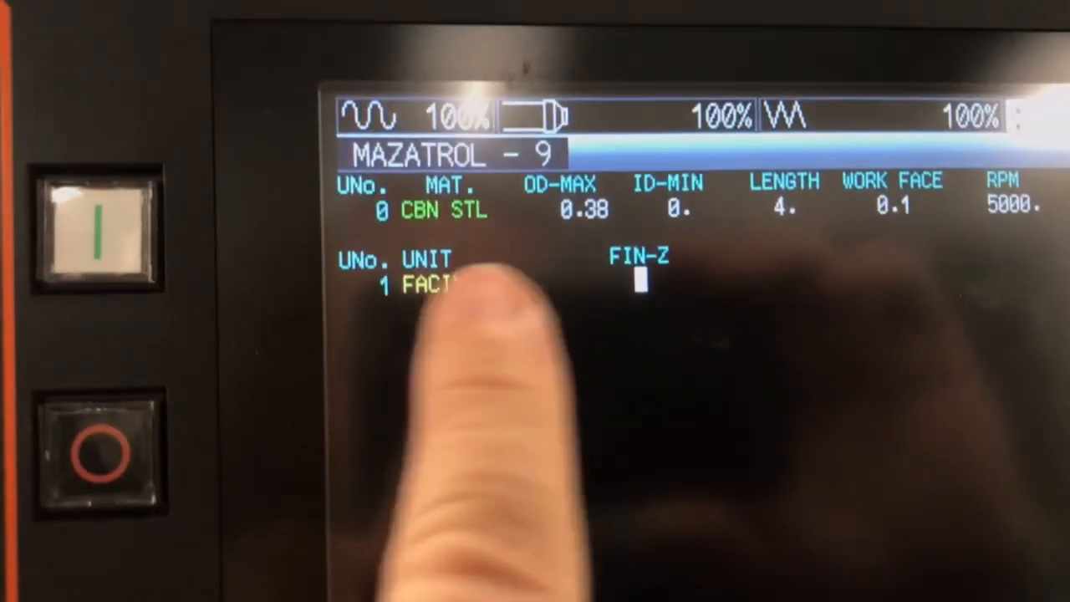